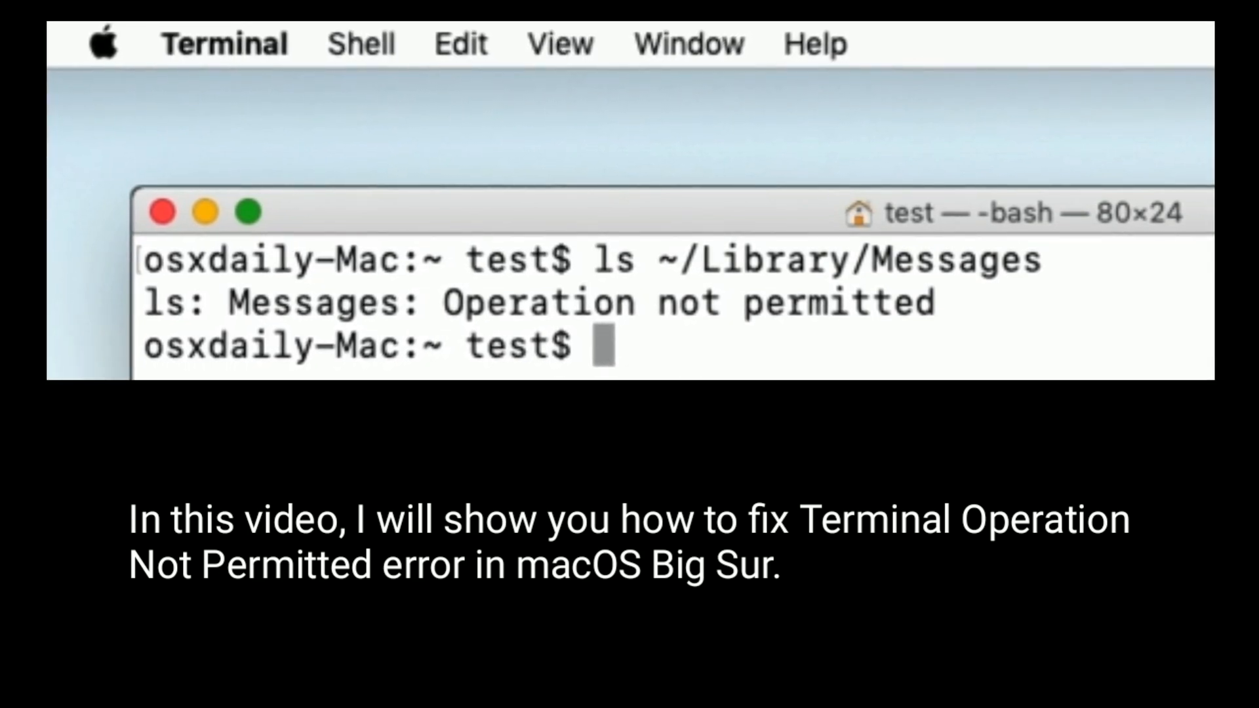
After Terminal's 'Operation not permitted' error, choose System Preferences from the Apple menu
click(311, 22)
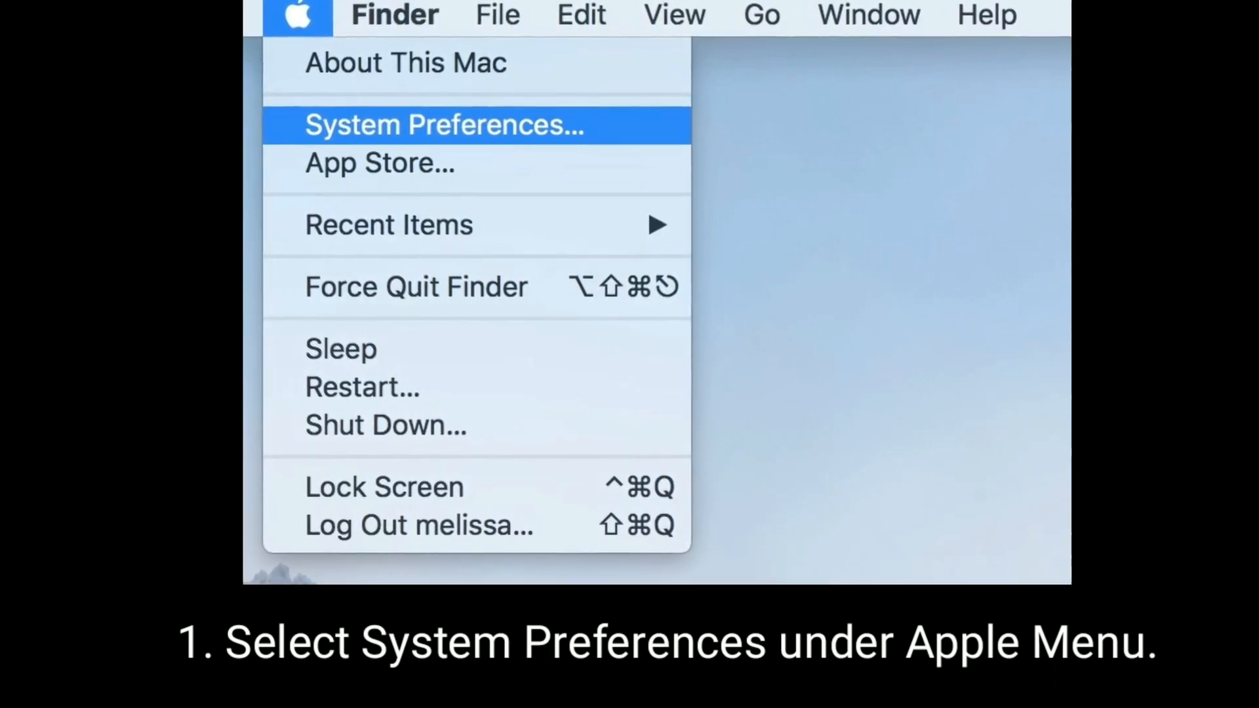
click(444, 124)
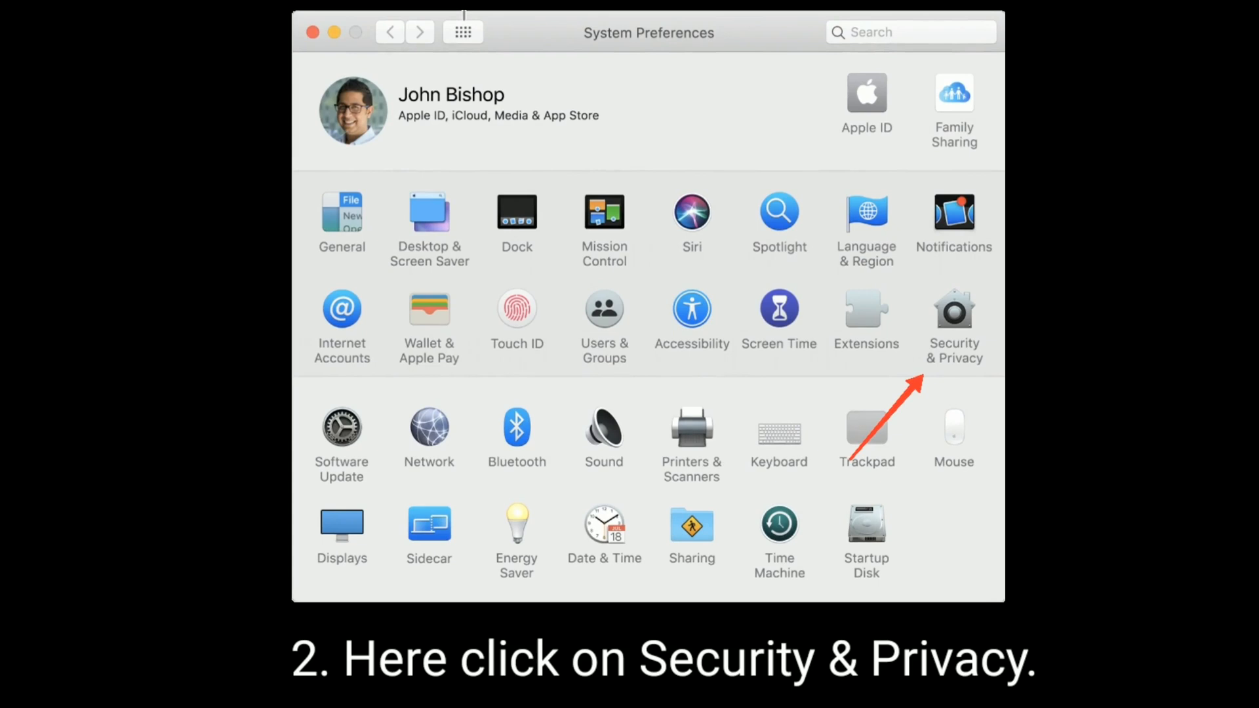
Open the Security & Privacy pane from the System Preferences overview
click(952, 314)
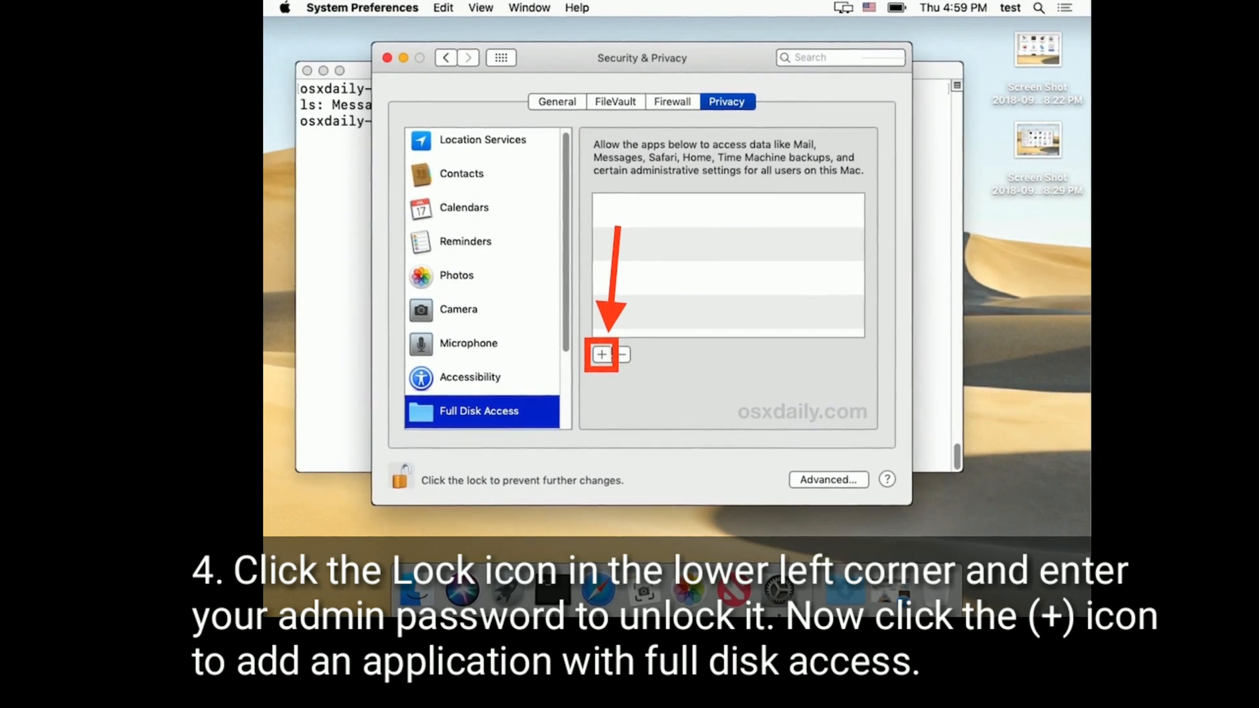
Unlock the Privacy tab's Full Disk Access settings with the admin password to allow adding an app
click(600, 355)
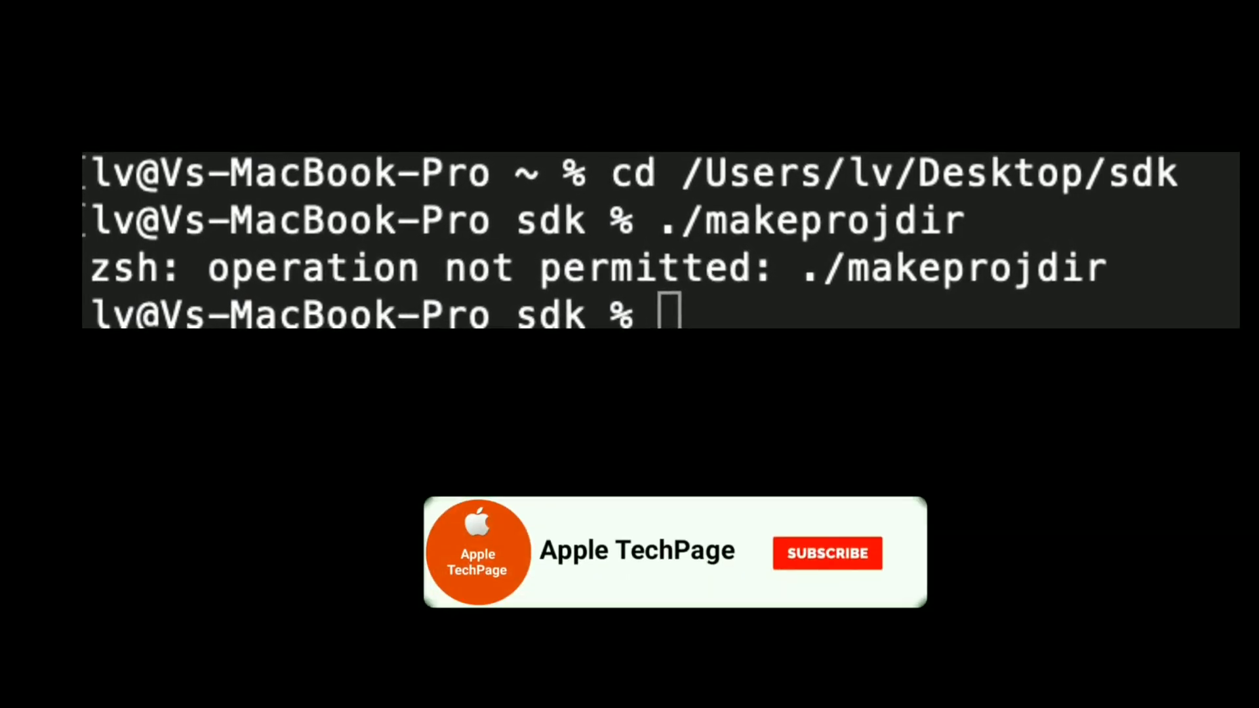
click(826, 552)
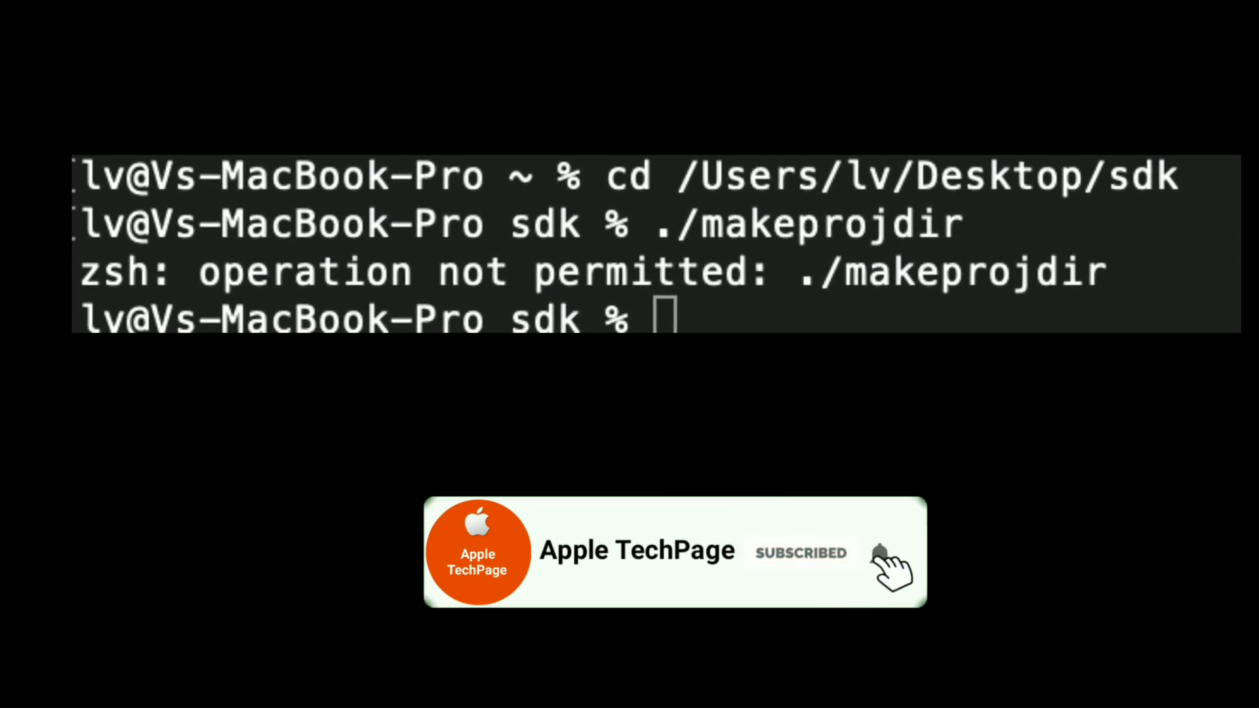